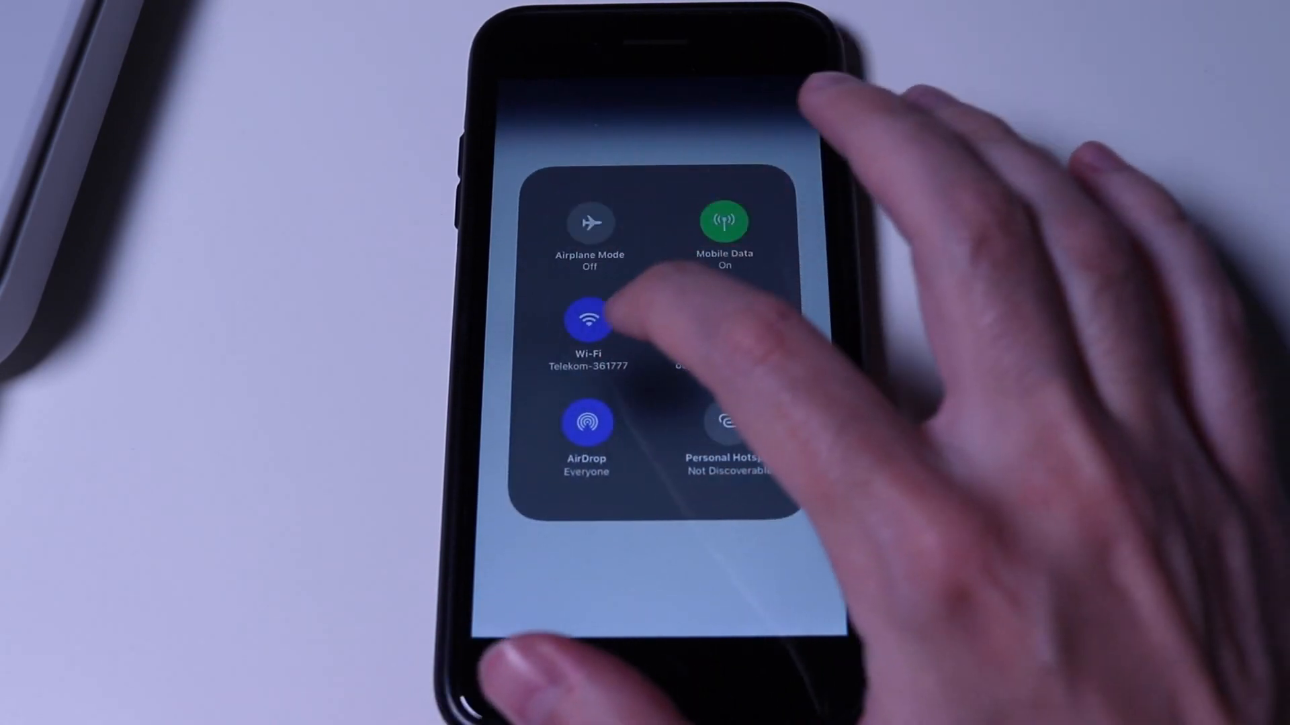
- Open the Configure tab's device configuration form to set project Home
left_click(588, 319)
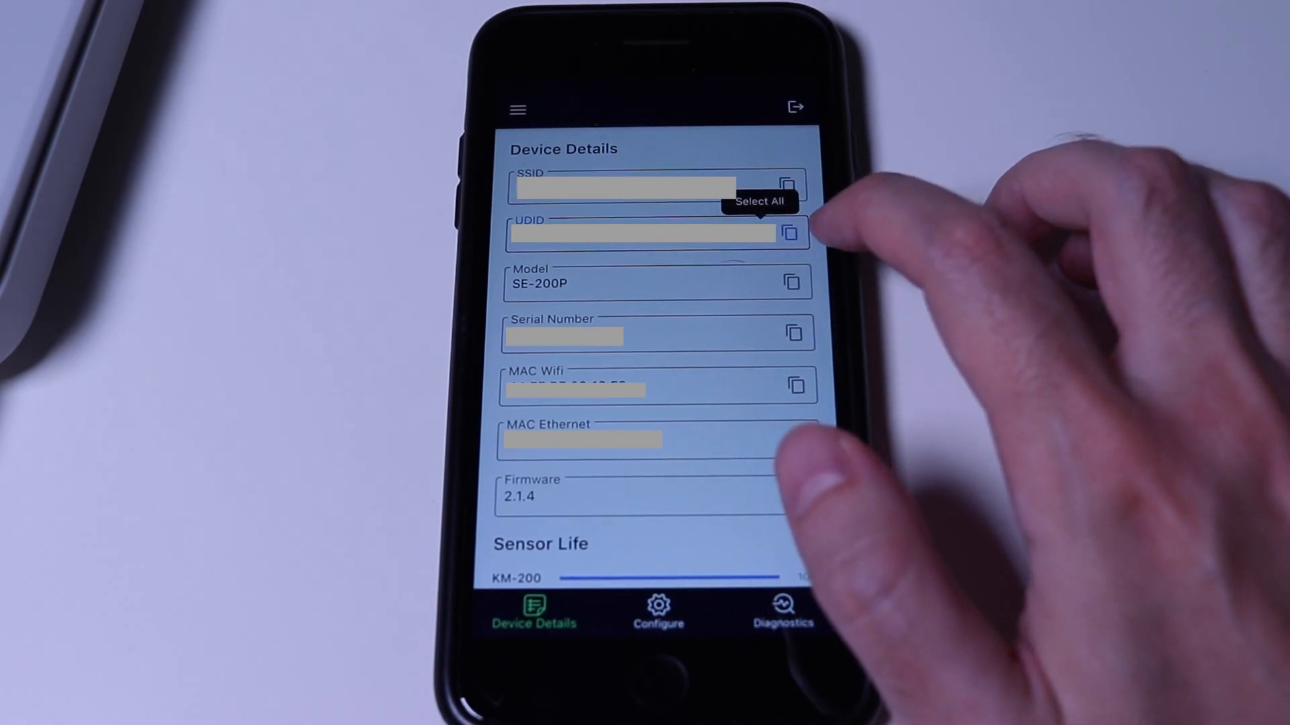
left_click(788, 233)
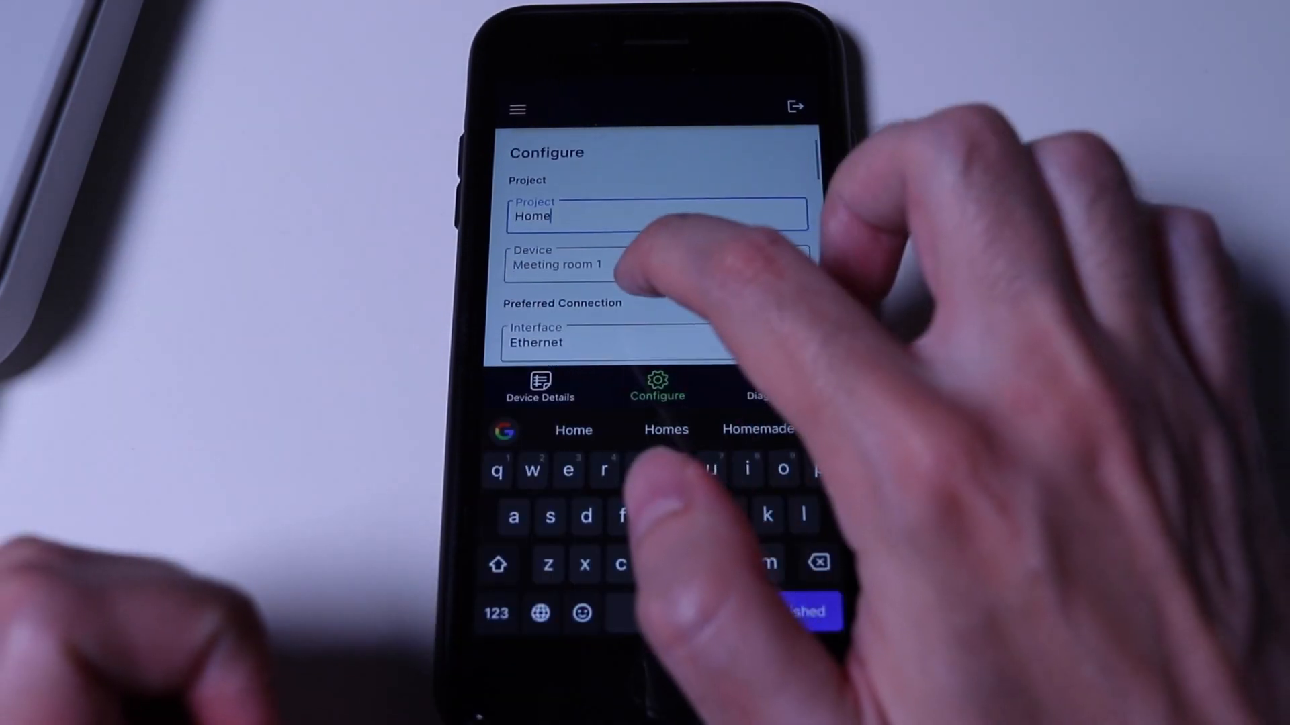
- Rename the device to 'Kitchen' and set the preferred connection interface to Wi-Fi
left_click(658, 254)
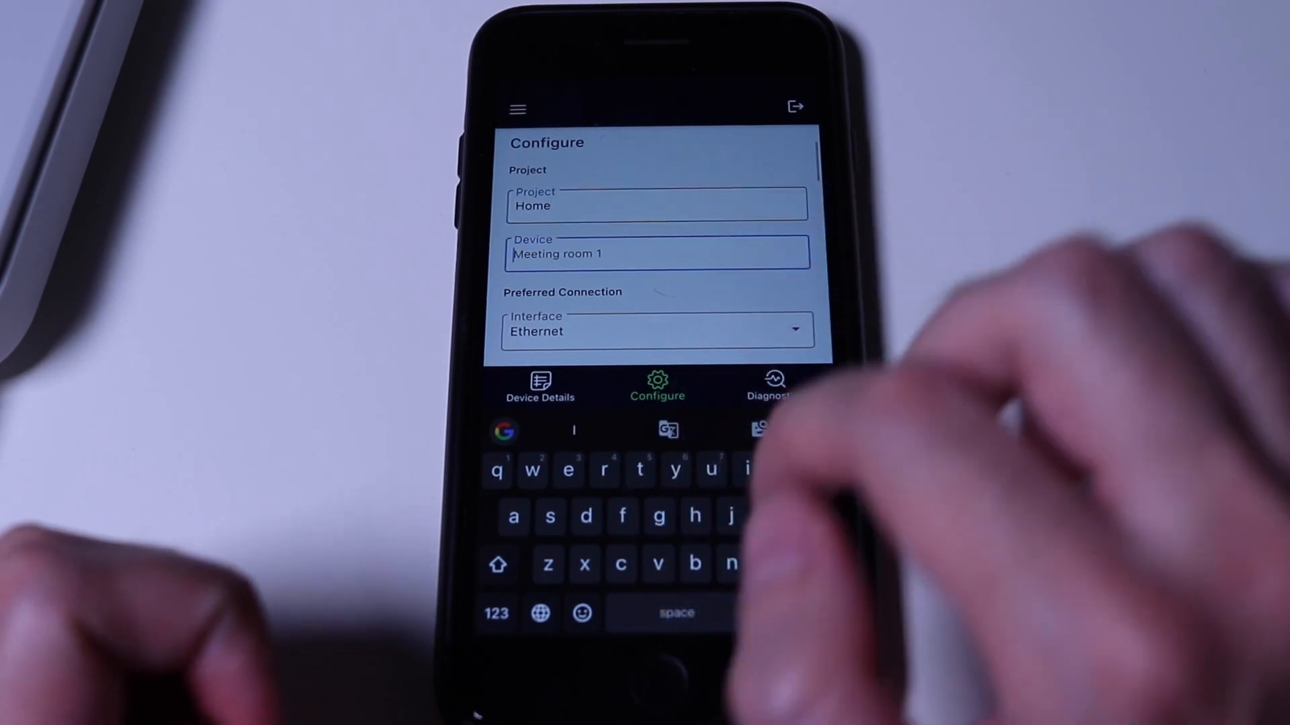
type("Kitchen")
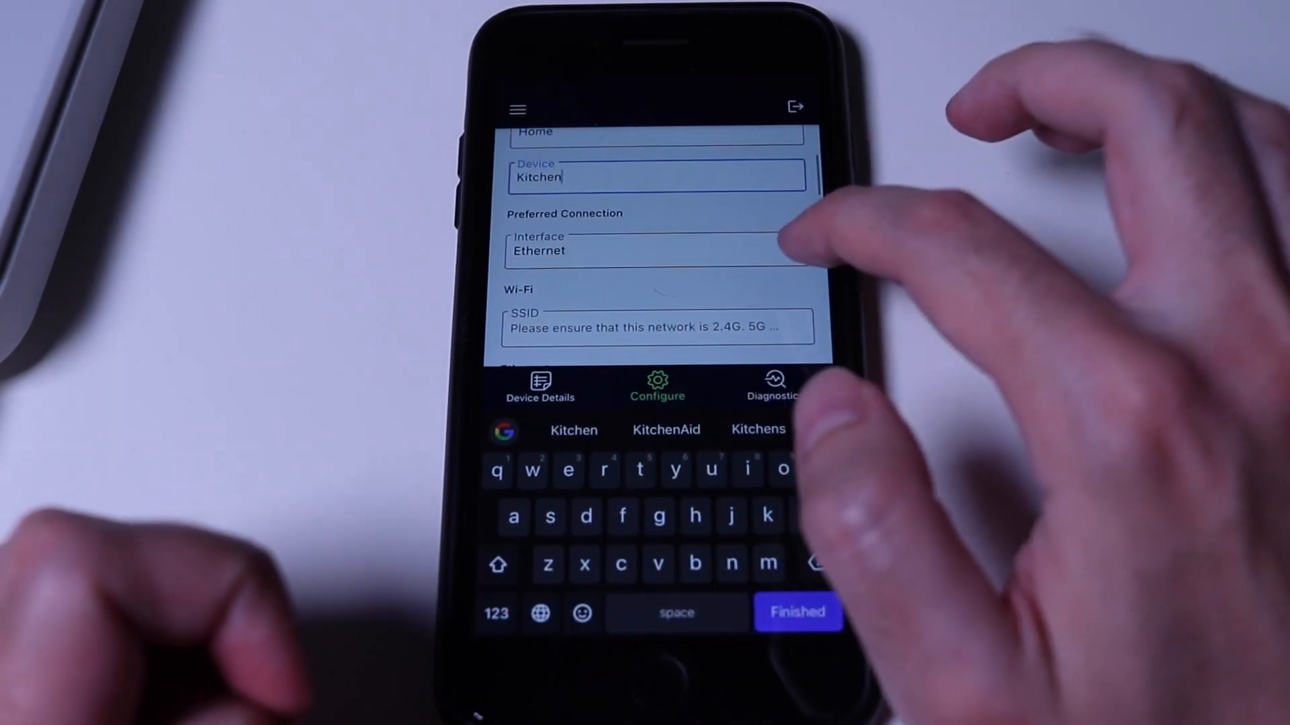
left_click(797, 612)
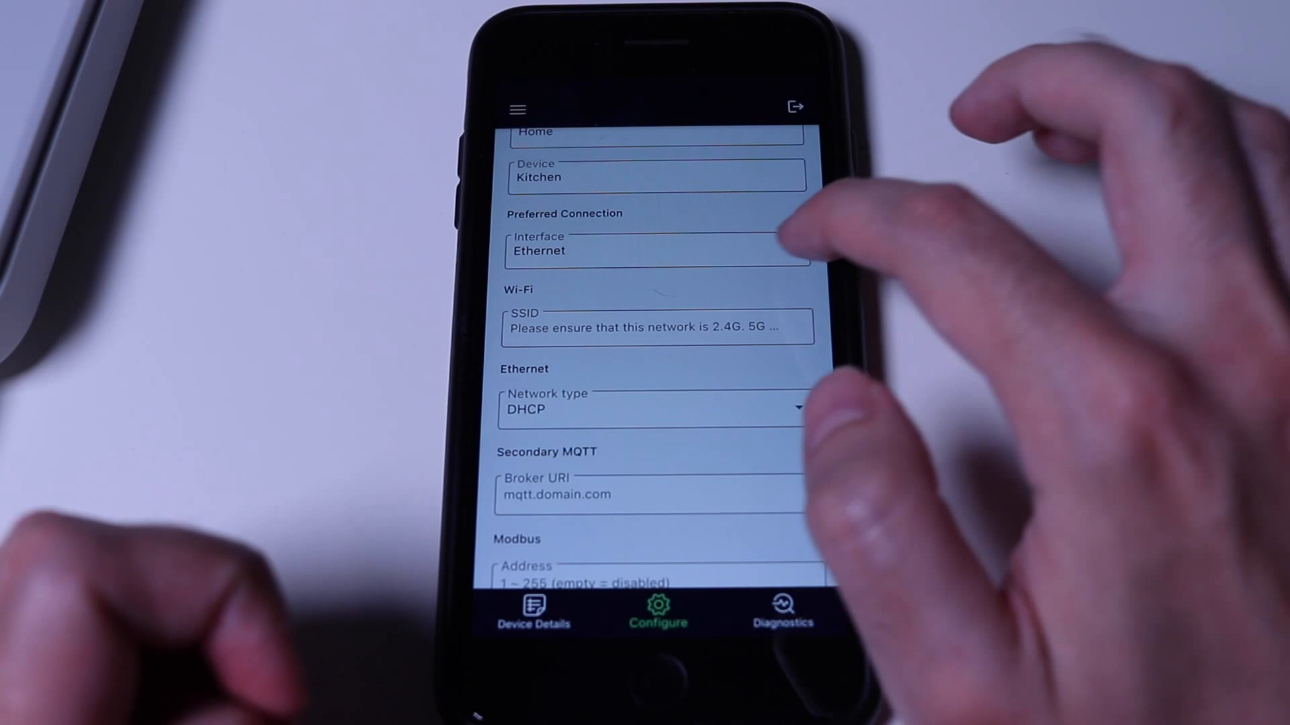
left_click(656, 250)
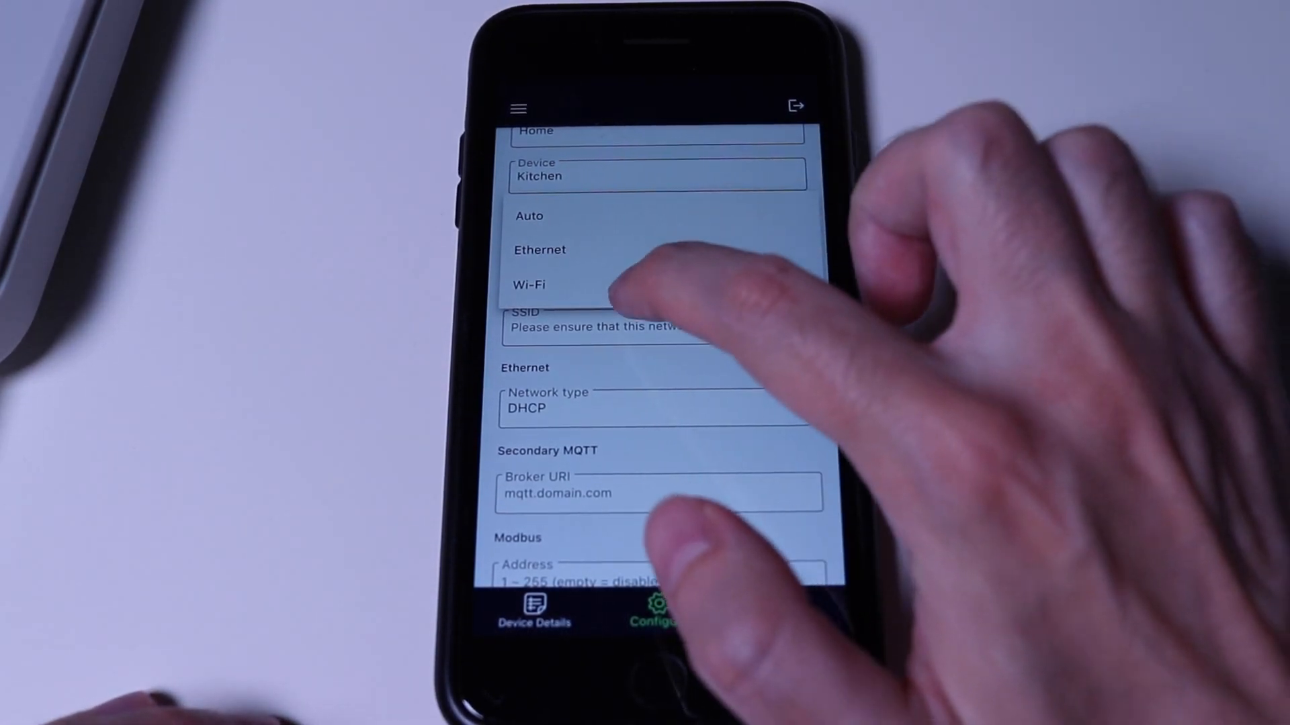
left_click(528, 285)
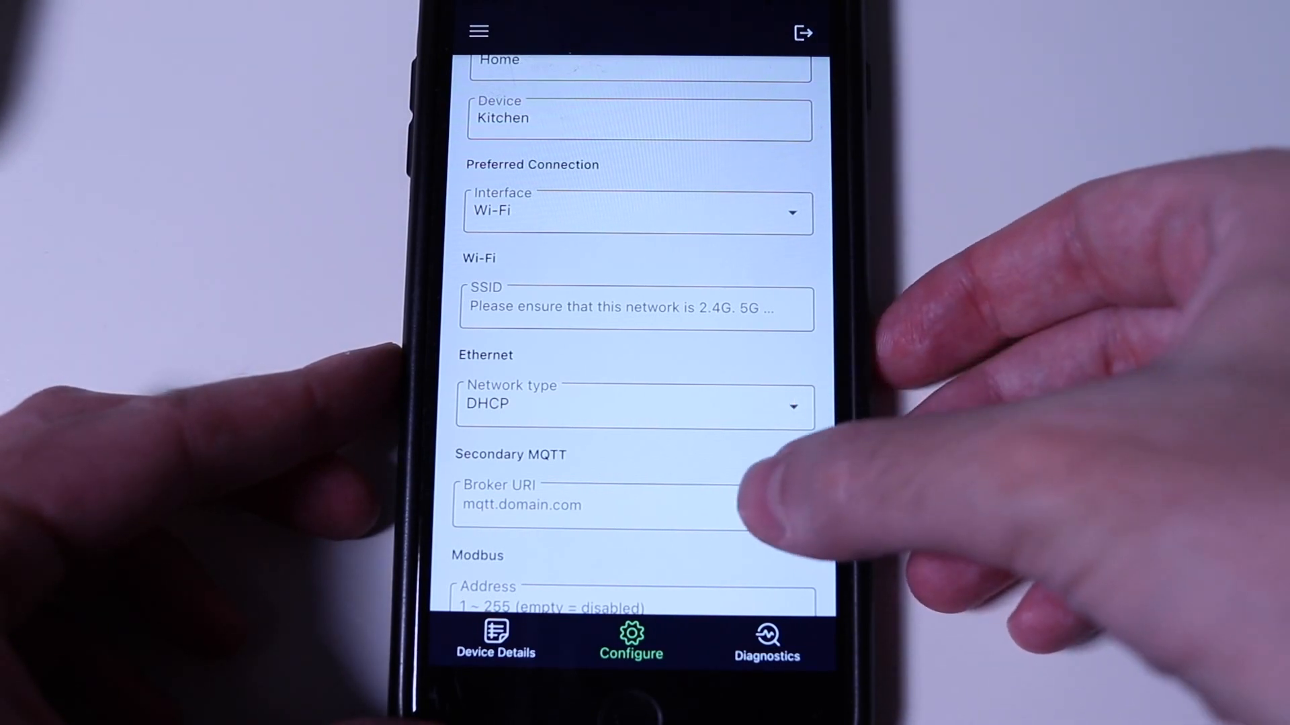
- Switch the preferred connection to Ethernet and back, leaving Wi-Fi selected
scroll("up", 3)
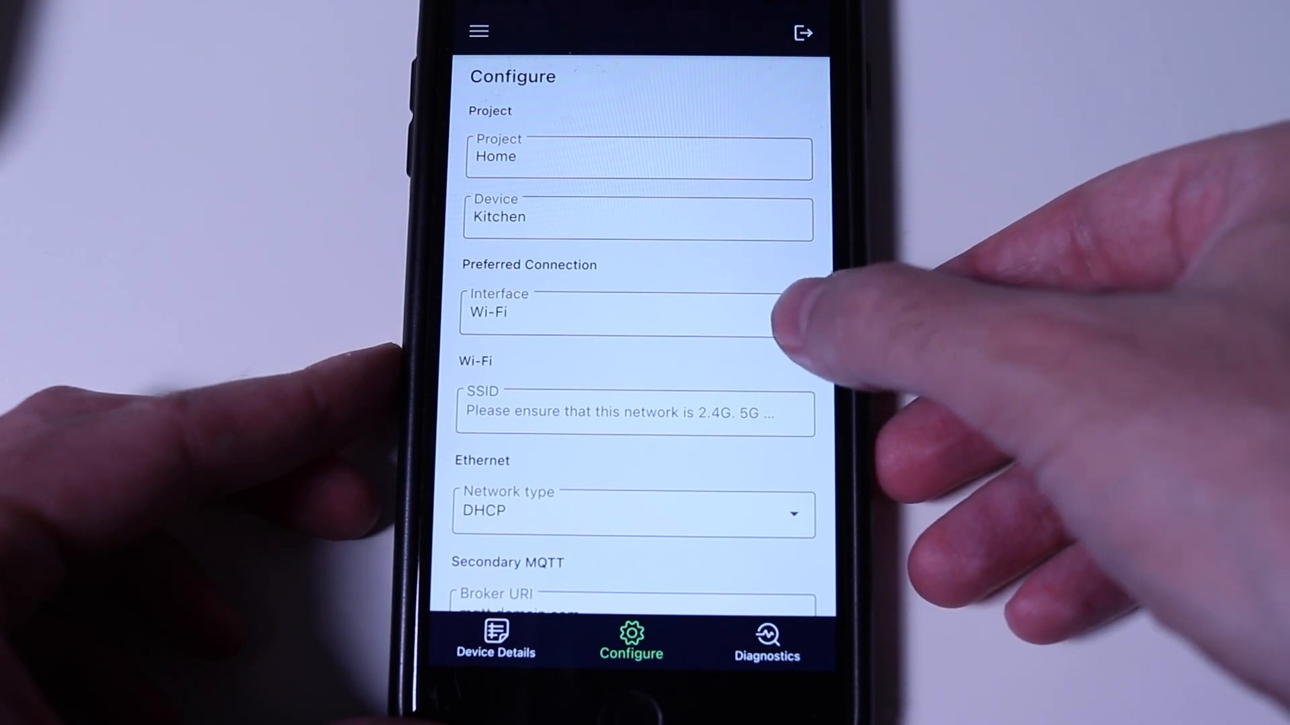
mouse_move(790, 329)
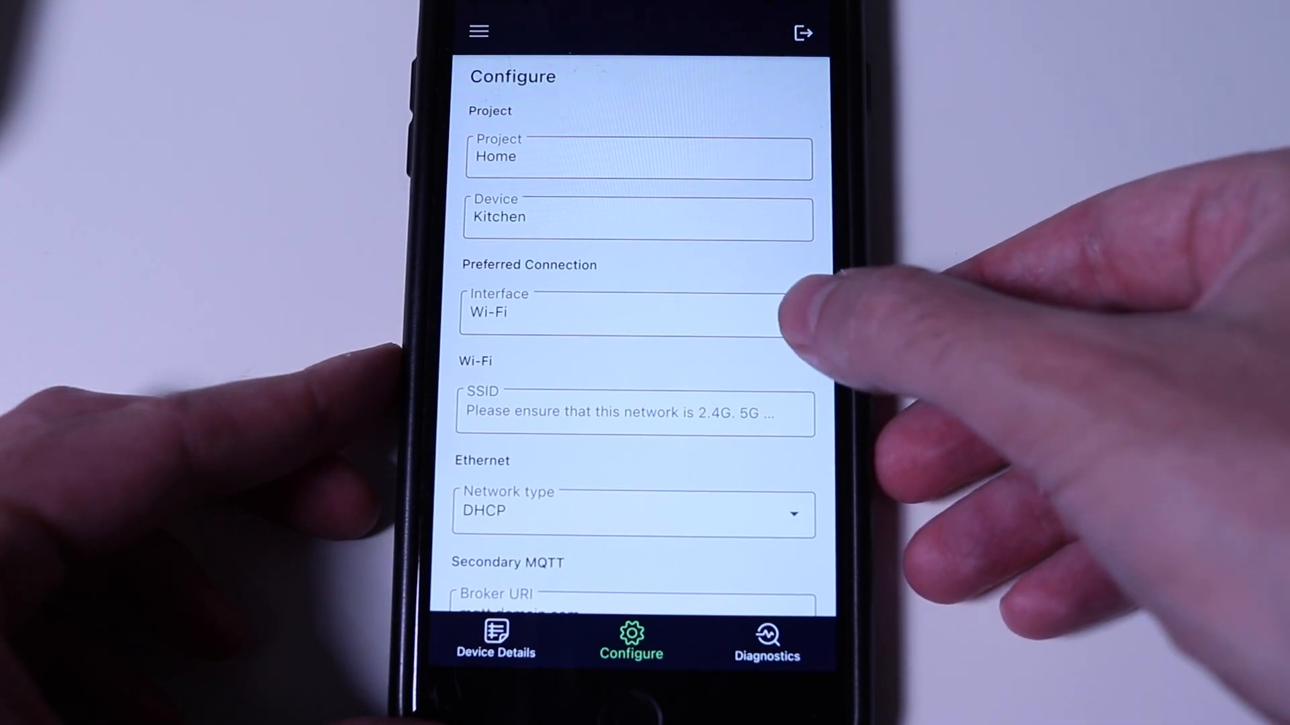
left_click(627, 311)
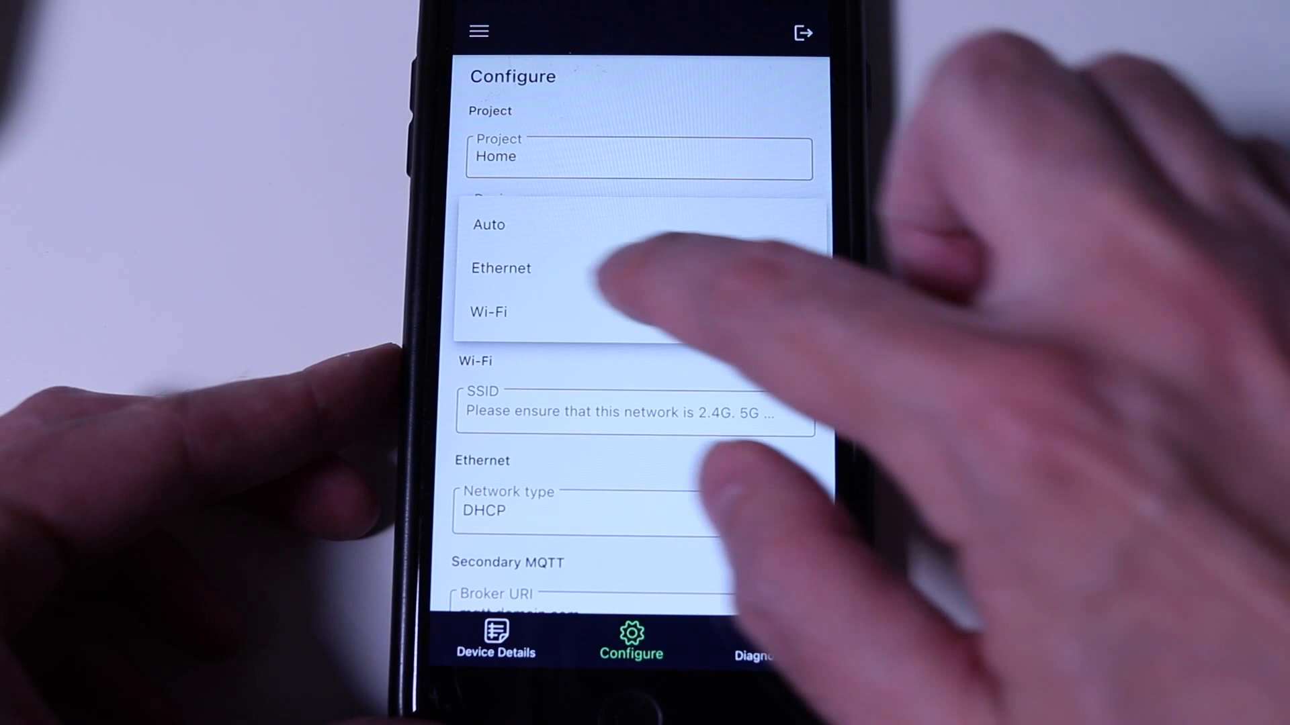
left_click(500, 268)
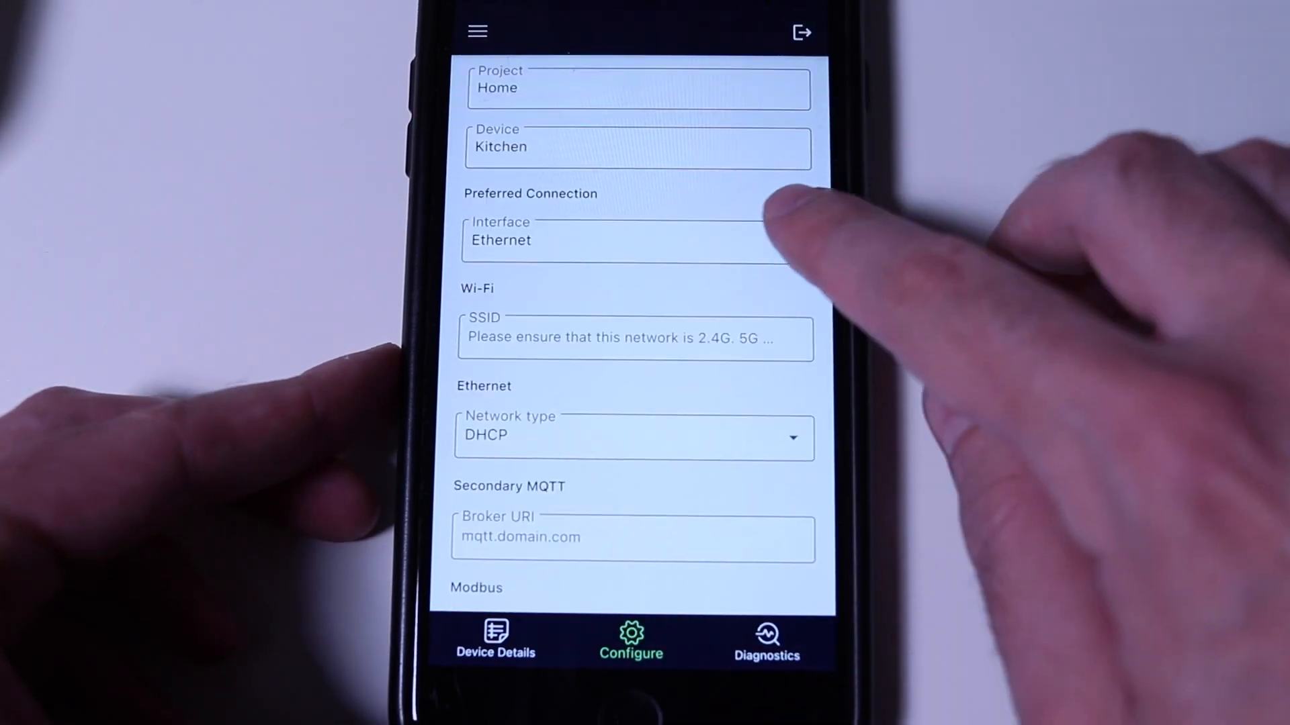
left_click(634, 239)
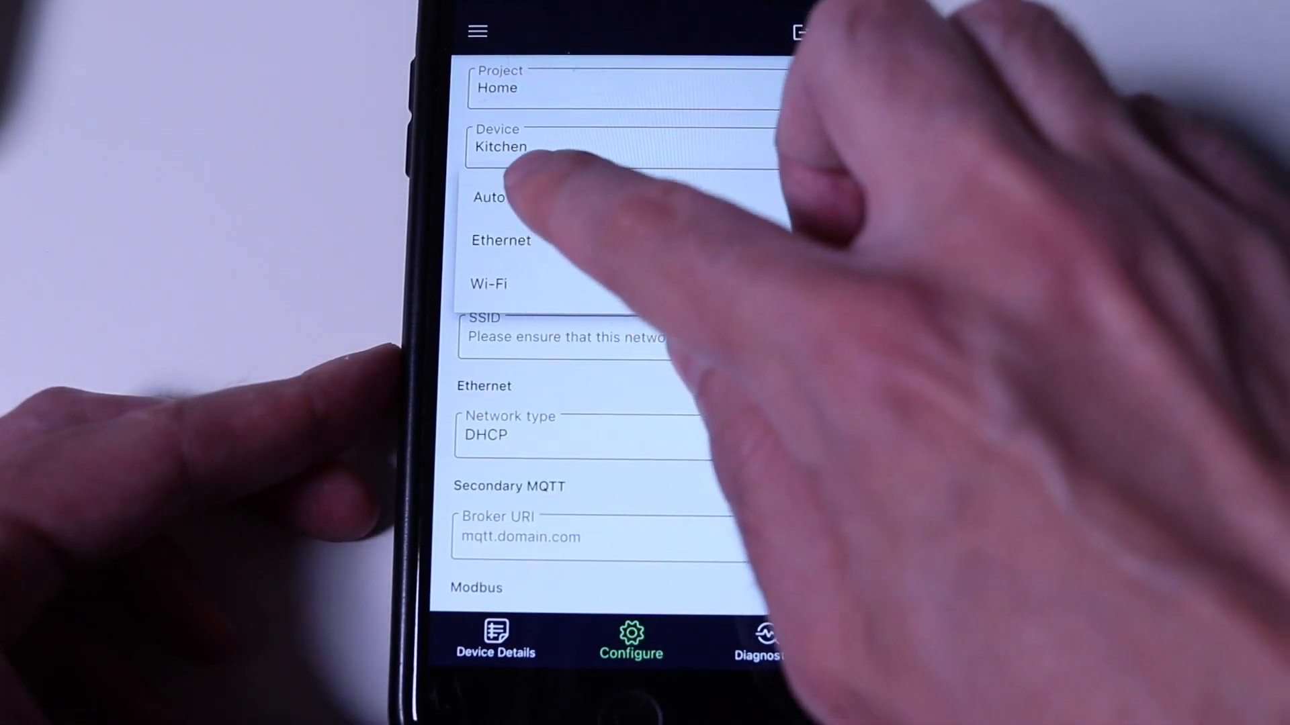
left_click(488, 283)
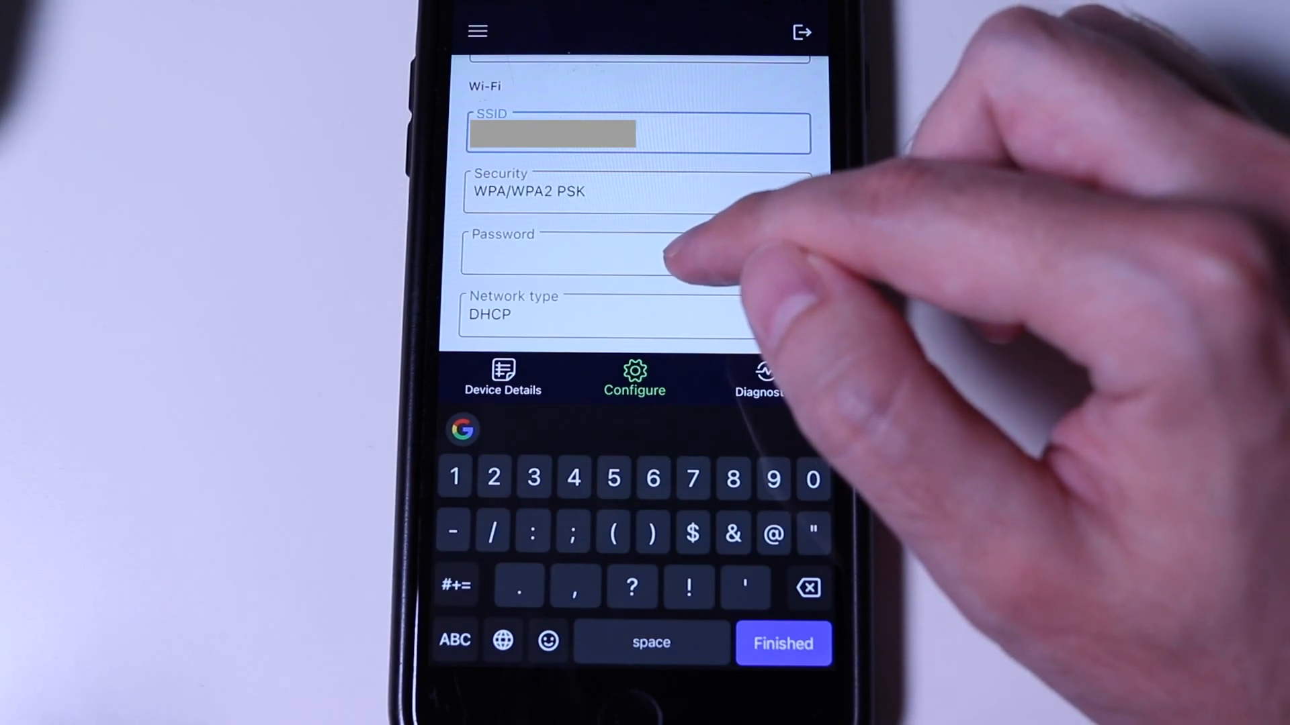
- Begin entering the Wi-Fi network password in the Password field
left_click(781, 643)
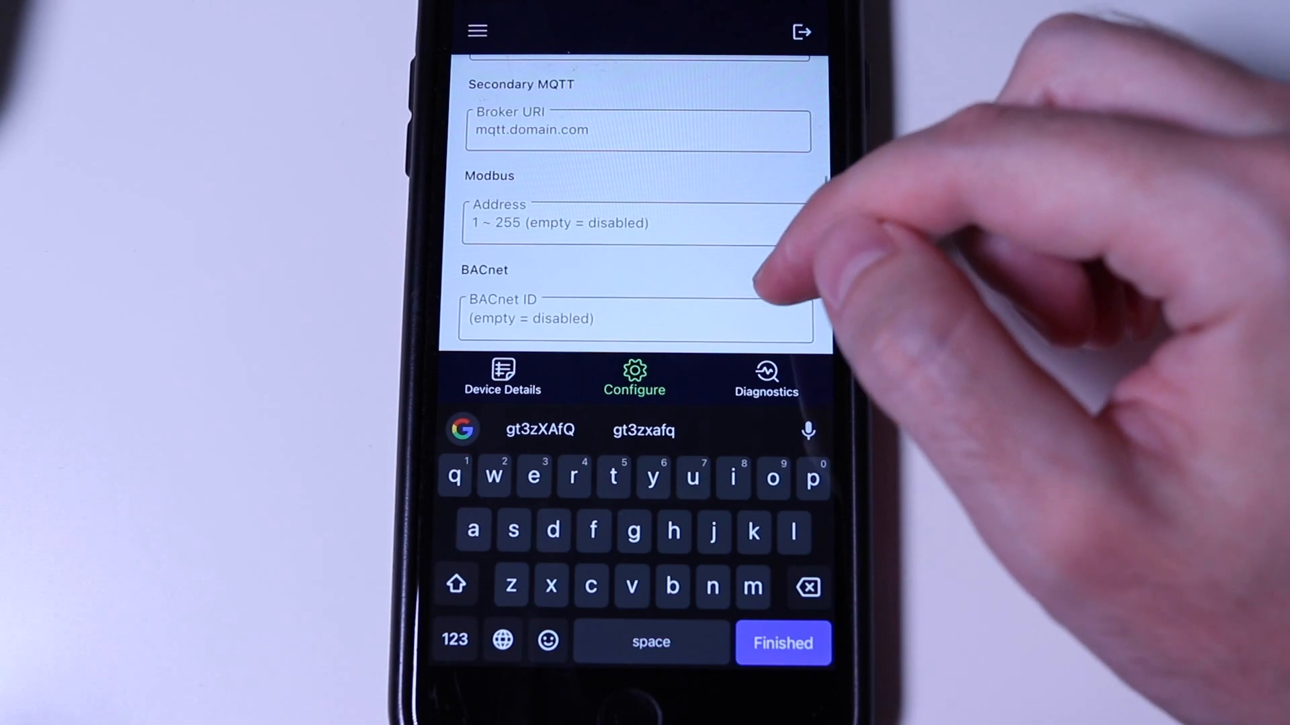
scroll("down", 3)
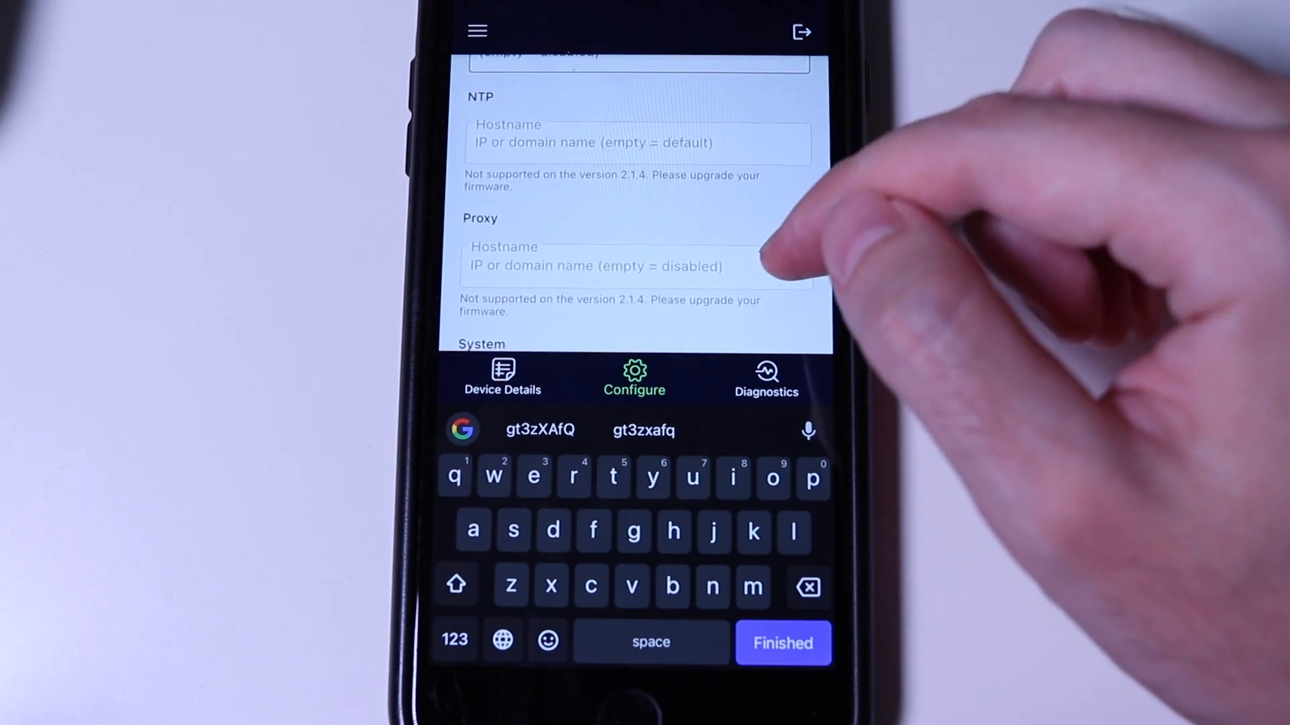
scroll("down", 3)
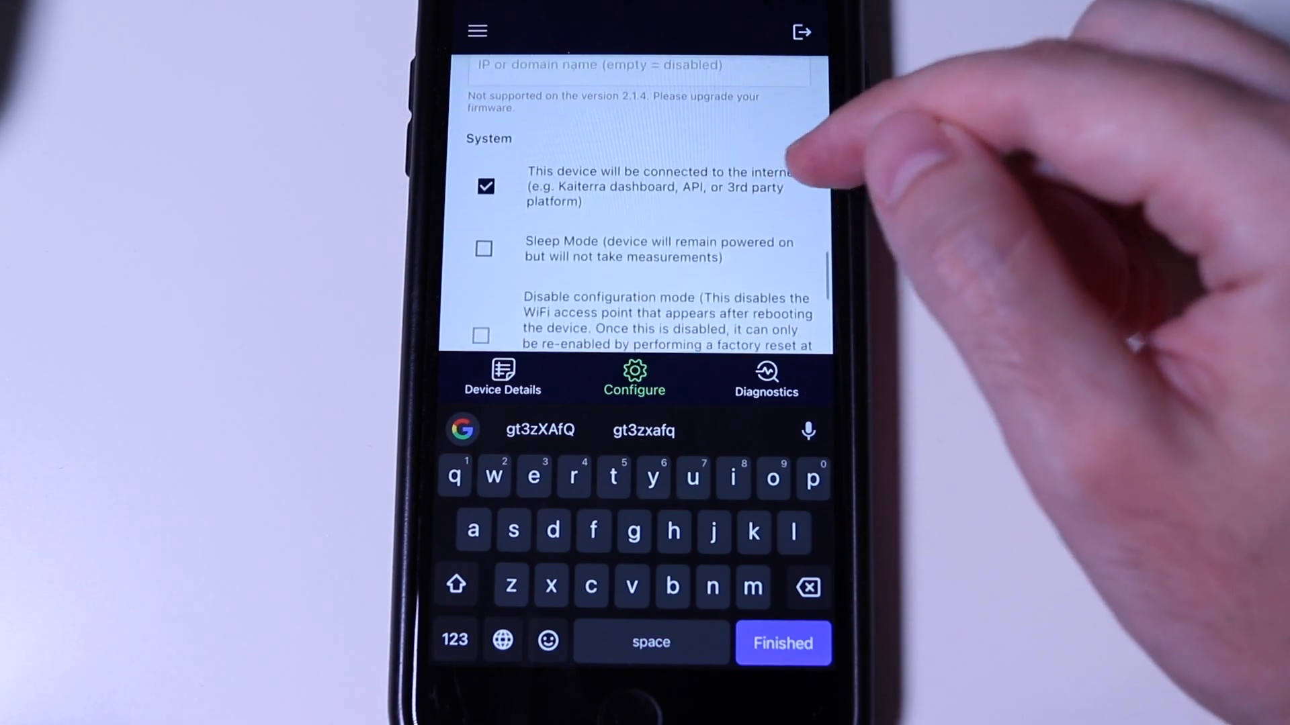
scroll("up", 3)
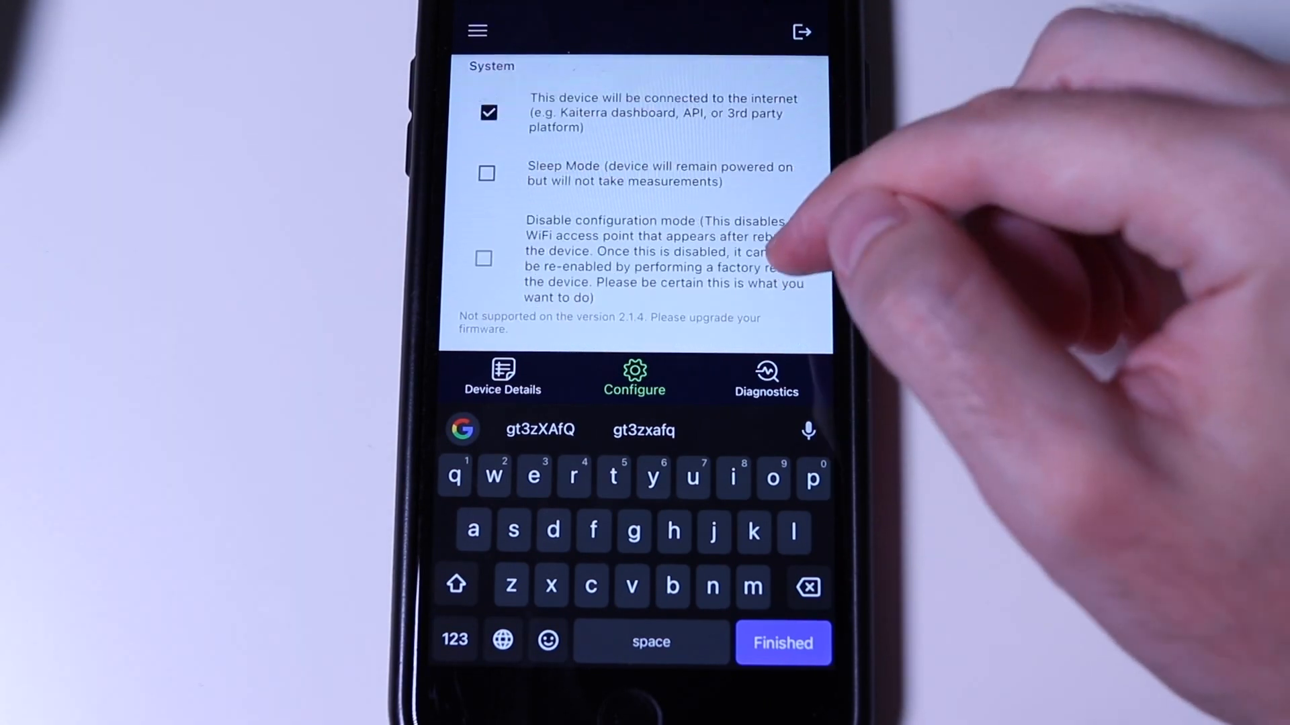
scroll("down", 3)
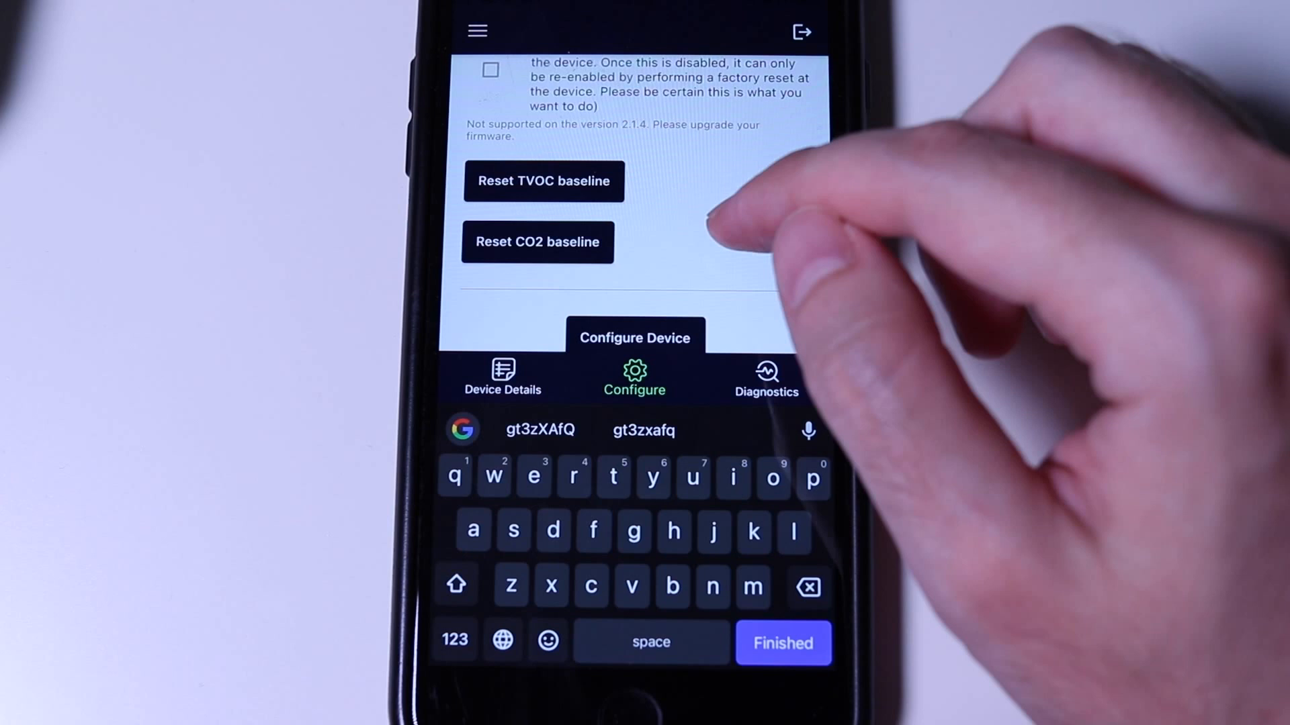
- Scroll to the bottom and submit the configuration with Configure Device
scroll("down", 3)
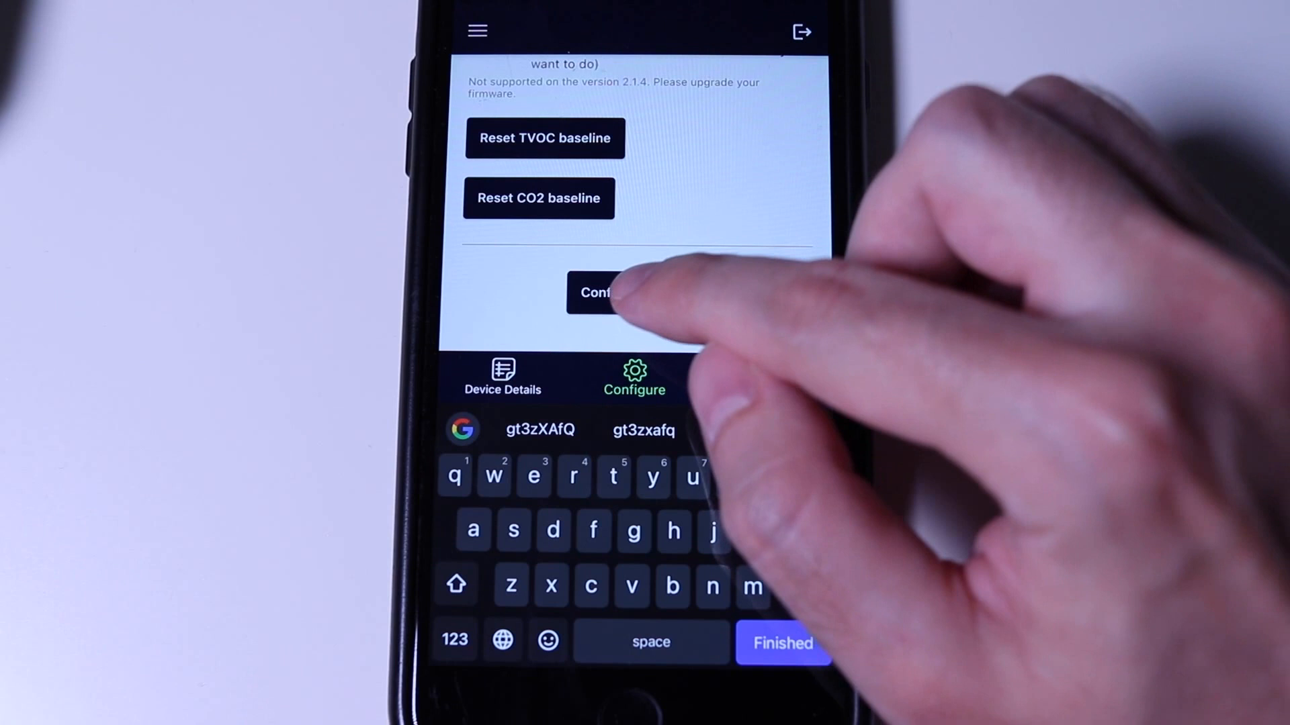
left_click(594, 292)
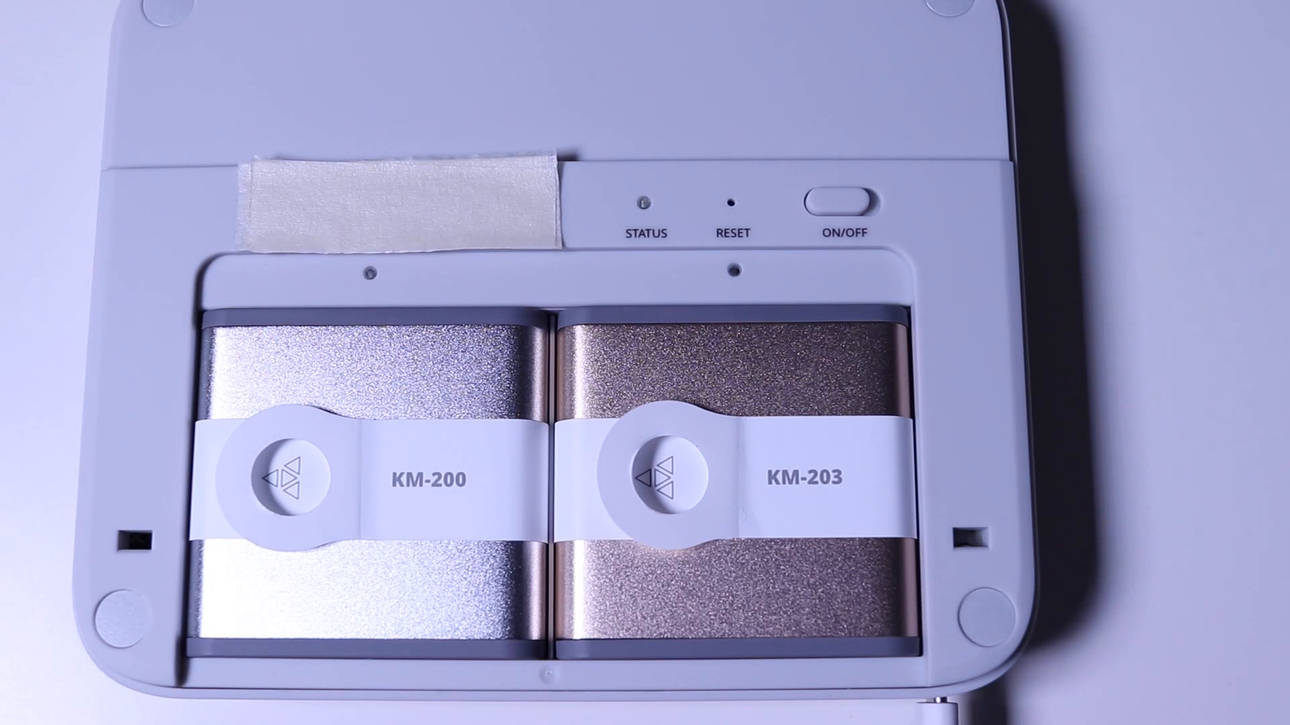
- Confirm the Sensedge Mini's STATUS LED glows green
left_click(846, 200)
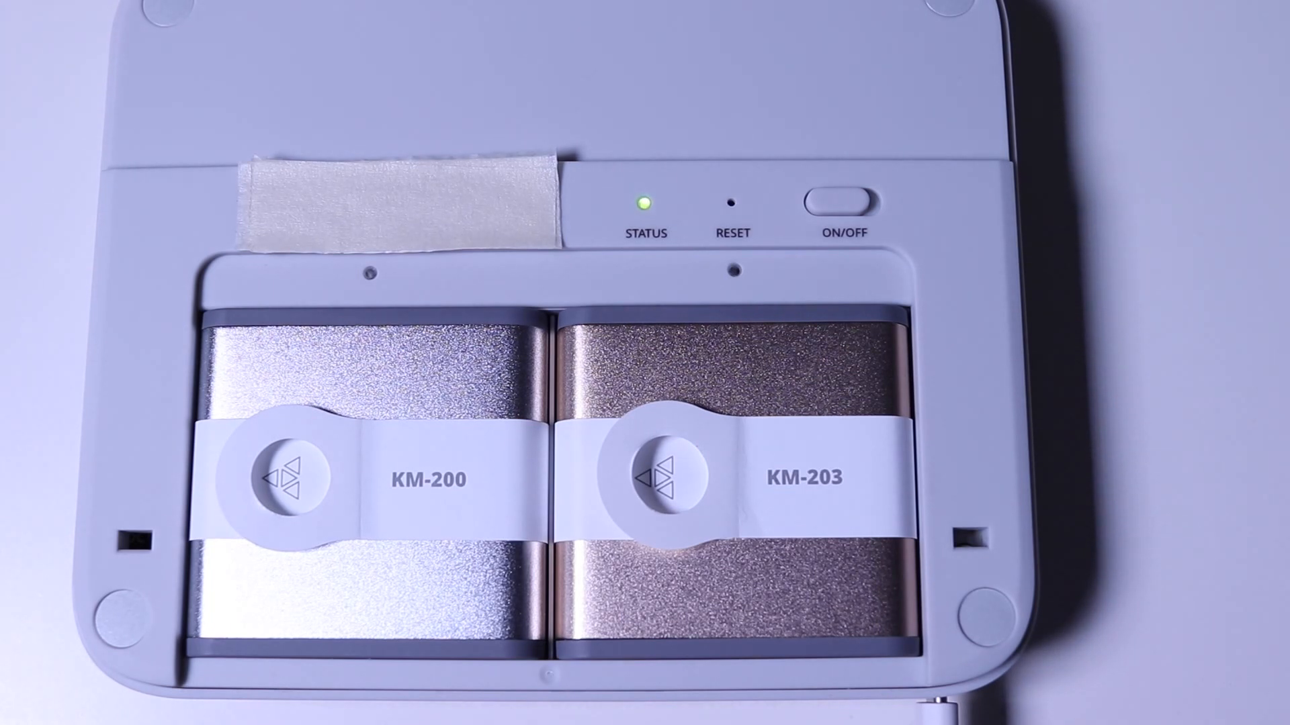